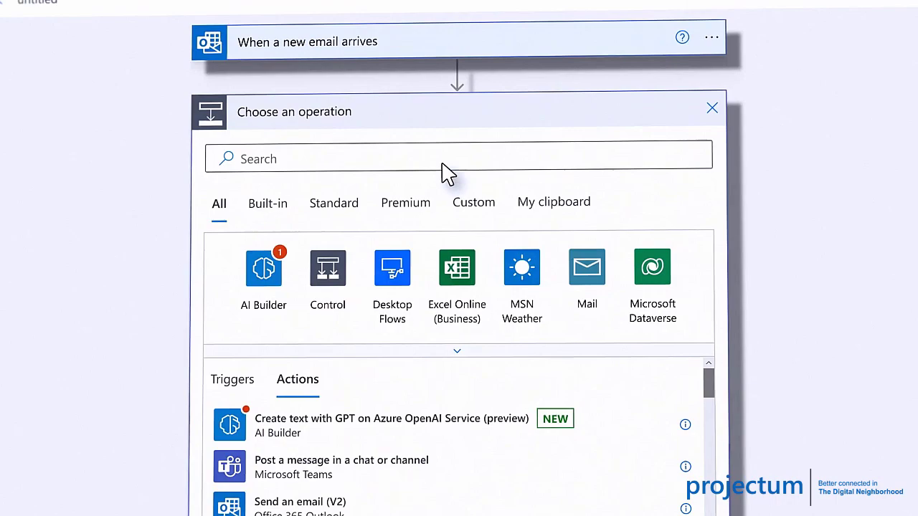
Advance the slide show to the 15.15–16.00 session agenda slide.
{"action": "left_click", "coordinate": [391, 418]}
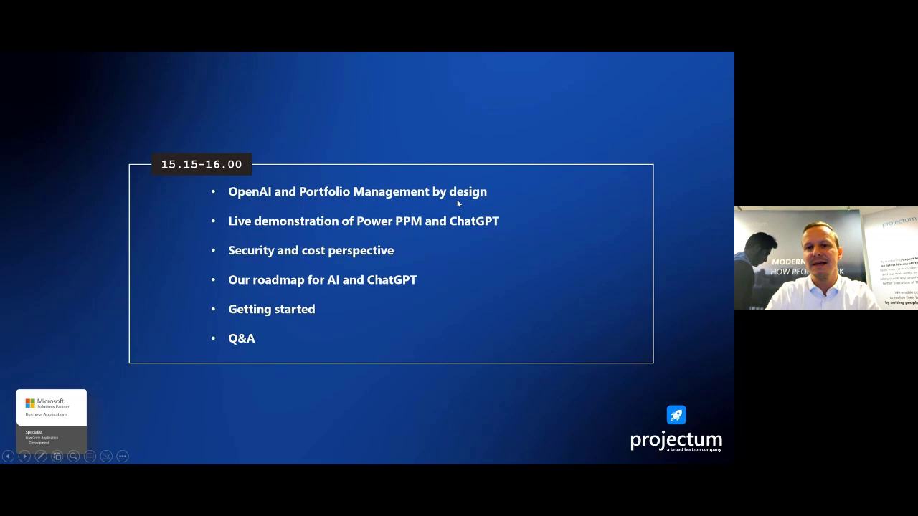
{"action": "mouse_move", "coordinate": [480, 229]}
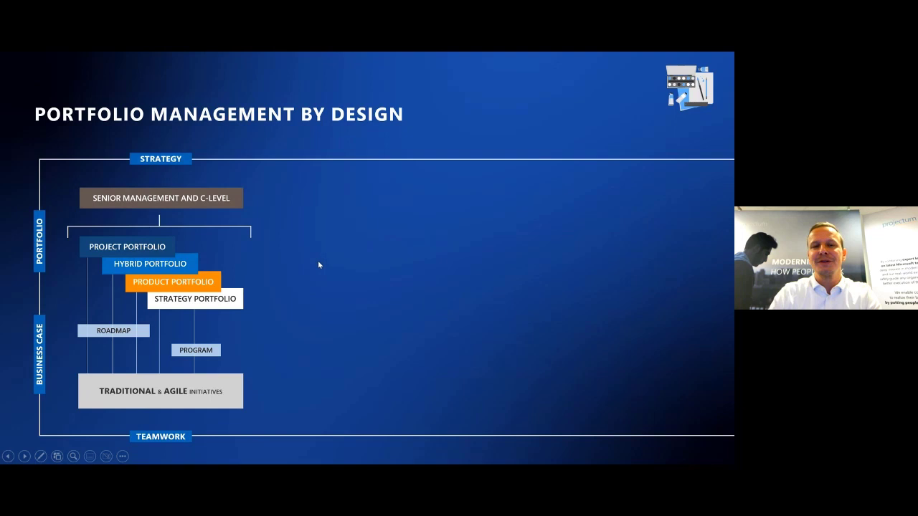
{"action": "mouse_move", "coordinate": [241, 275]}
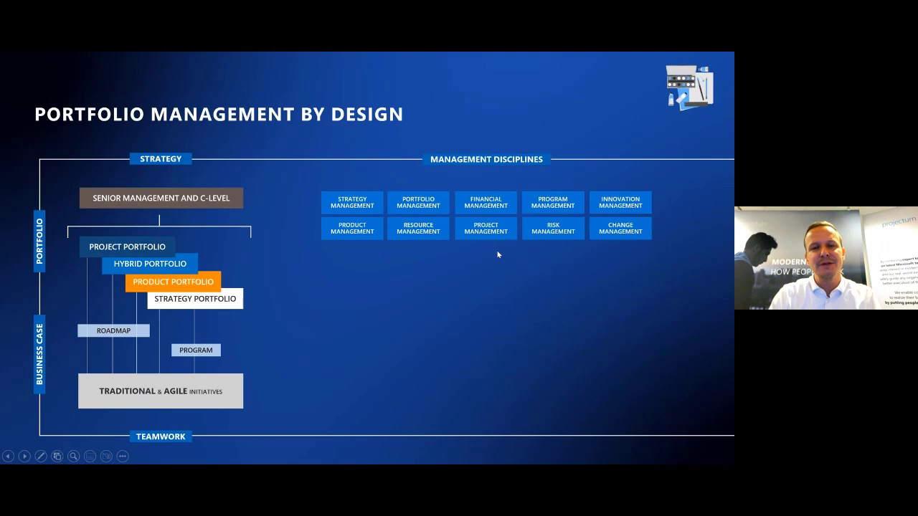
{"action": "mouse_move", "coordinate": [464, 246]}
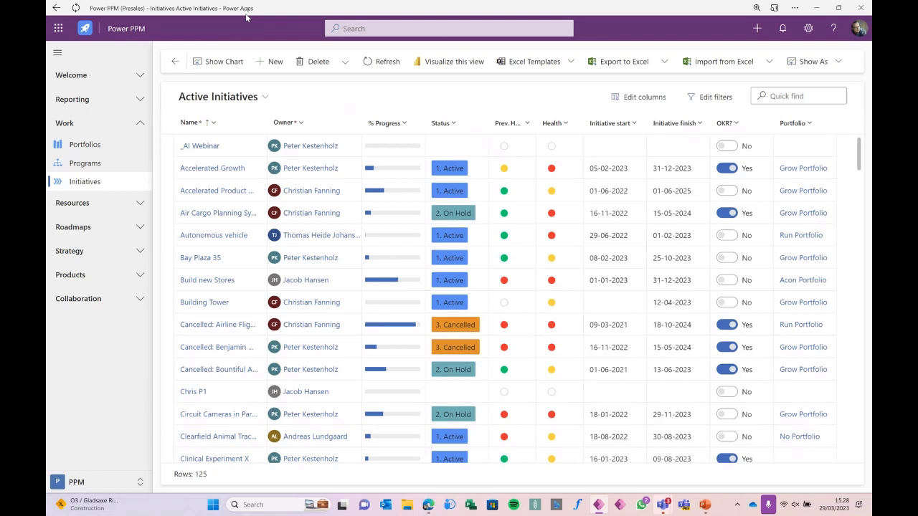
Open the _AI Webinar initiative record from the Active Initiatives list.
{"action": "left_click", "coordinate": [200, 146]}
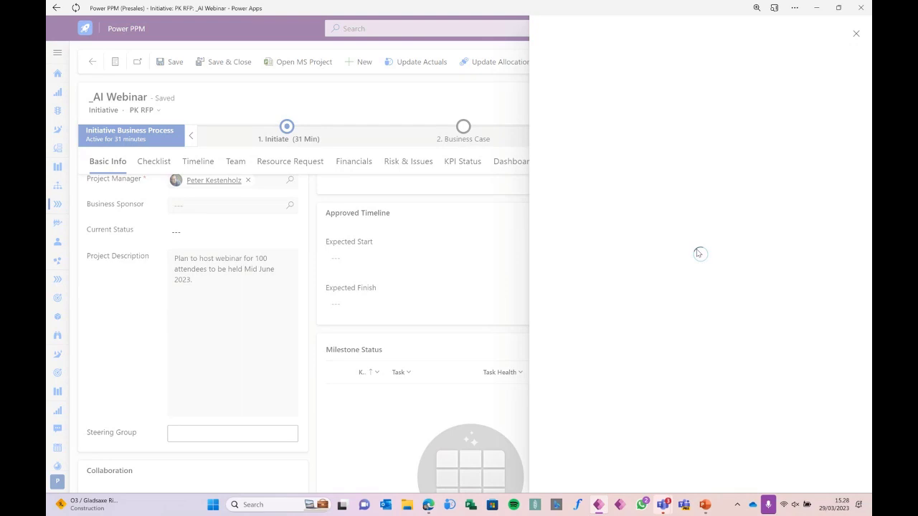
Ask Bot Swana via ChatGPT what to be aware of when hosting the webinar.
{"action": "type", "text": "Ch"}
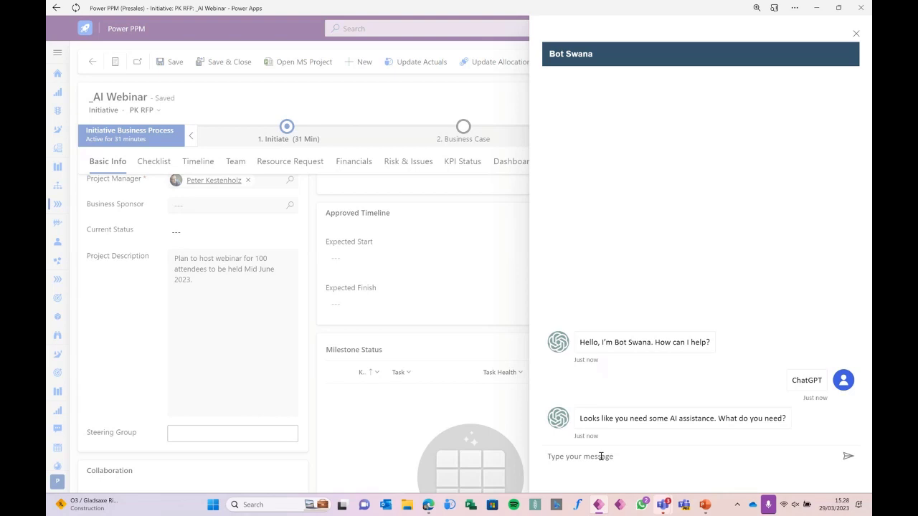
{"action": "type", "text": "what should I be"}
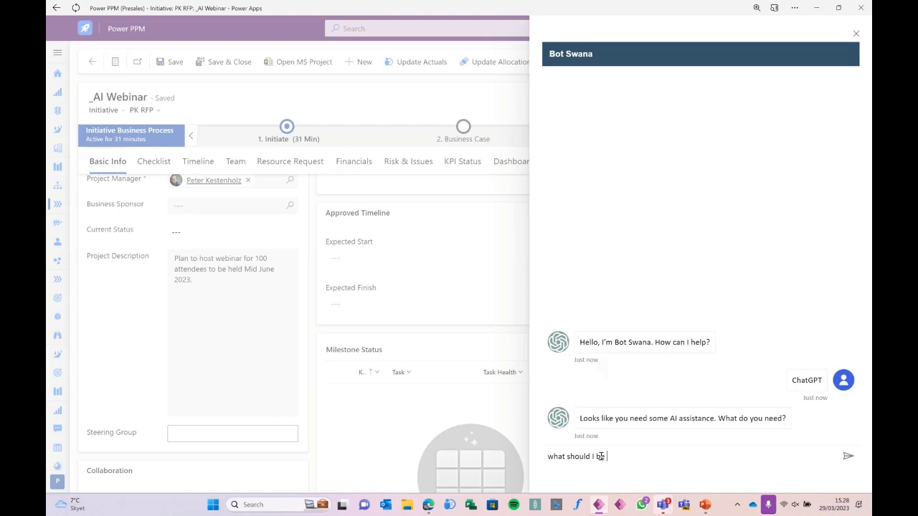
{"action": "type", "text": "e concerned about when hosting a webinar?"}
{"action": "key", "text": "enter"}
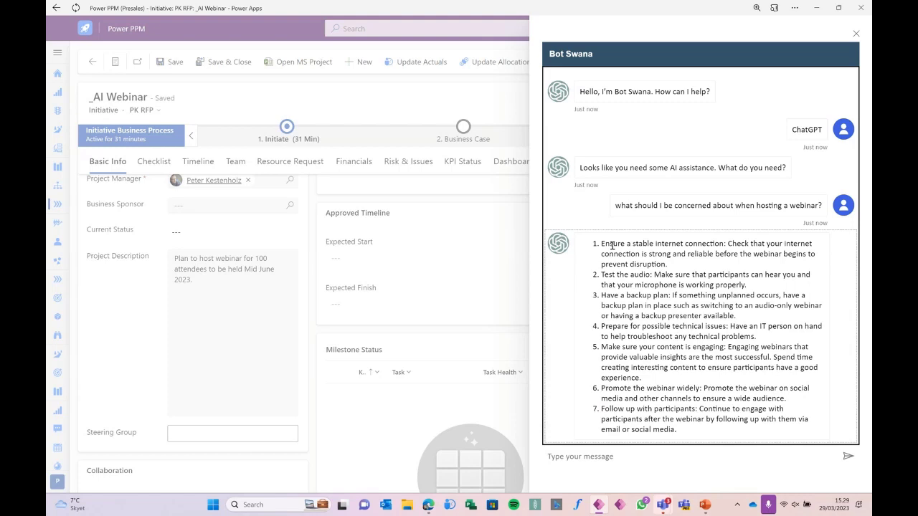
{"action": "mouse_move", "coordinate": [682, 408]}
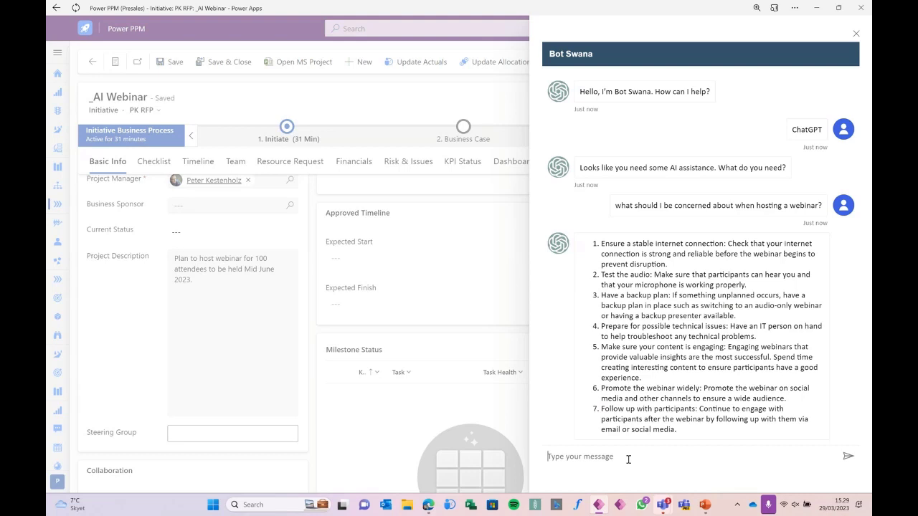
Select the assistant's full answer on webinar concerns and close the Bot Swana panel.
{"action": "left_click_drag", "start_coordinate": [579, 244], "coordinate": [660, 429]}
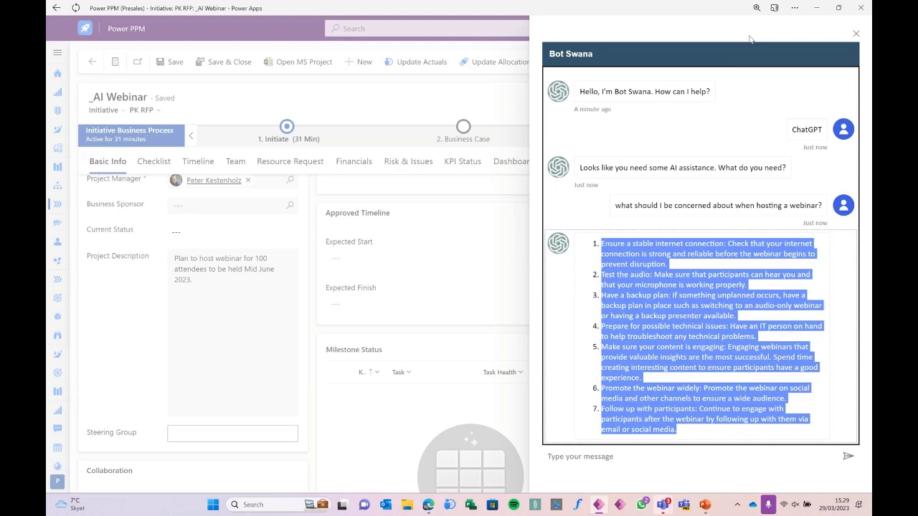
{"action": "left_click", "coordinate": [855, 33]}
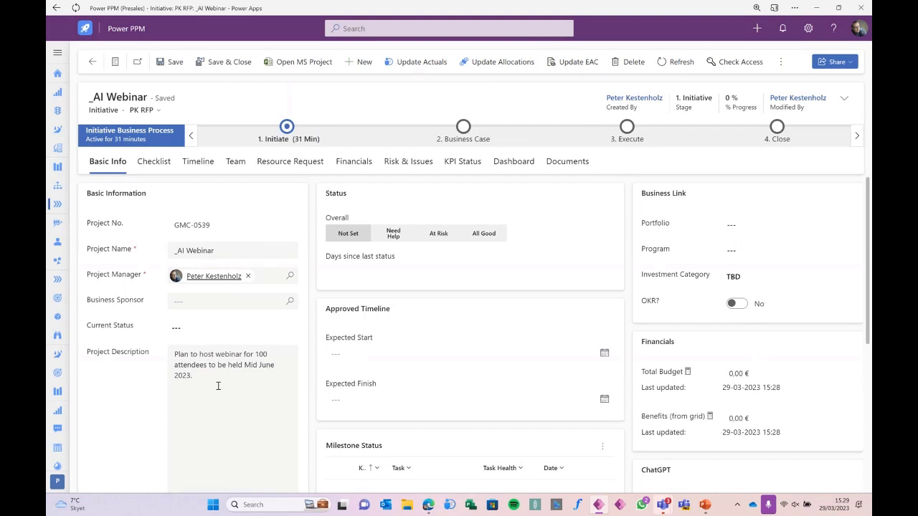
{"action": "mouse_move", "coordinate": [117, 400]}
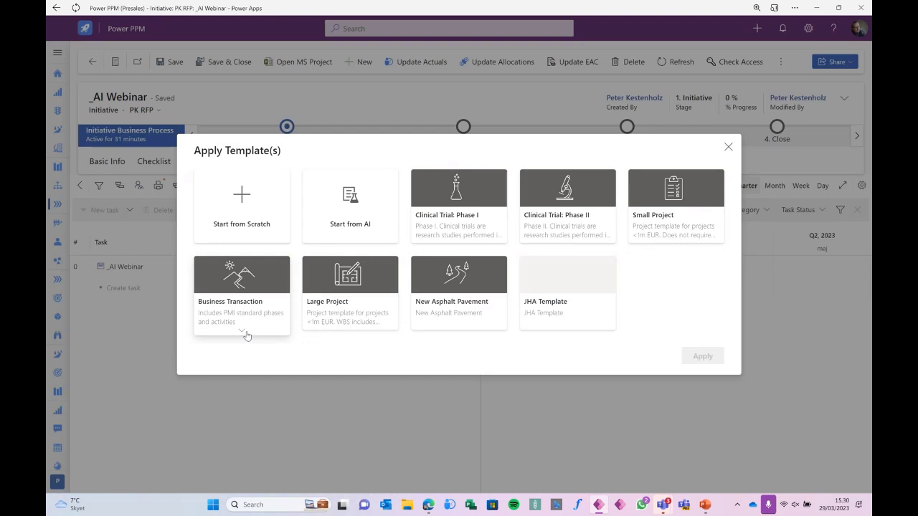
{"action": "mouse_move", "coordinate": [241, 294]}
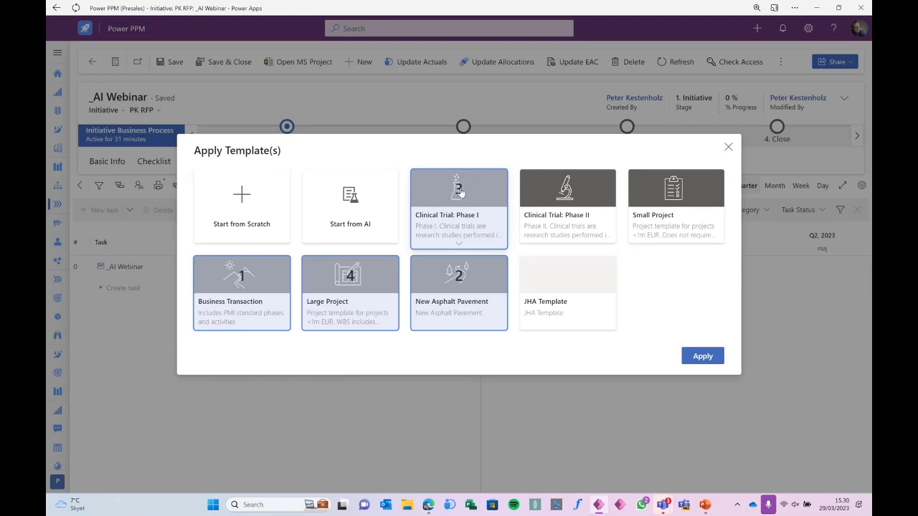
Clear the chosen templates in the Apply Template(s) dialog for the _AI Webinar schedule.
{"action": "left_click", "coordinate": [350, 206]}
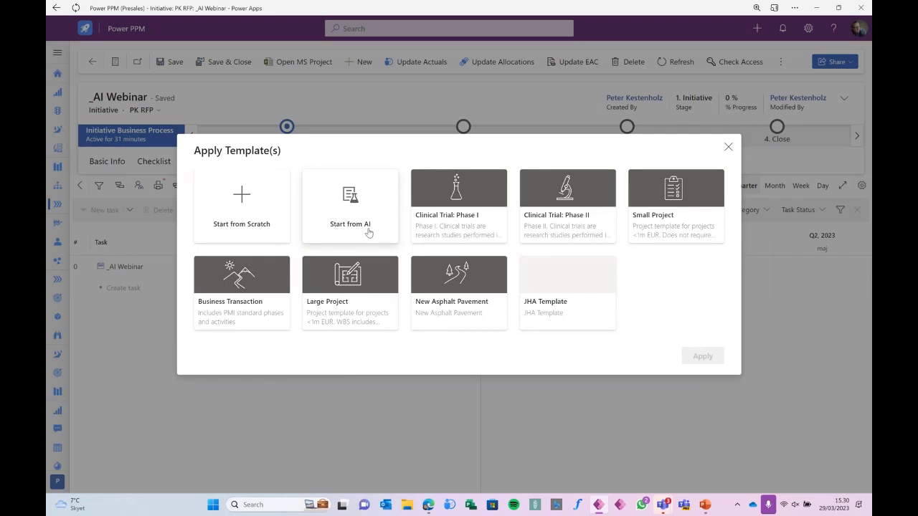
Start from AI and generate a plan for 'host webinar for 100 attendees to be held Mid June 2023'.
{"action": "left_click", "coordinate": [350, 206]}
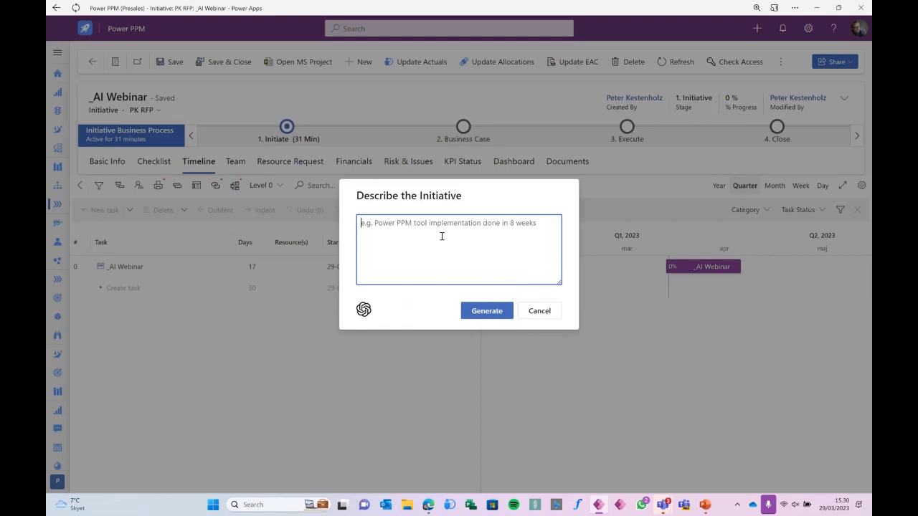
{"action": "type", "text": "kjdgh kjdfhg dkjhg dkjgh dkjg"}
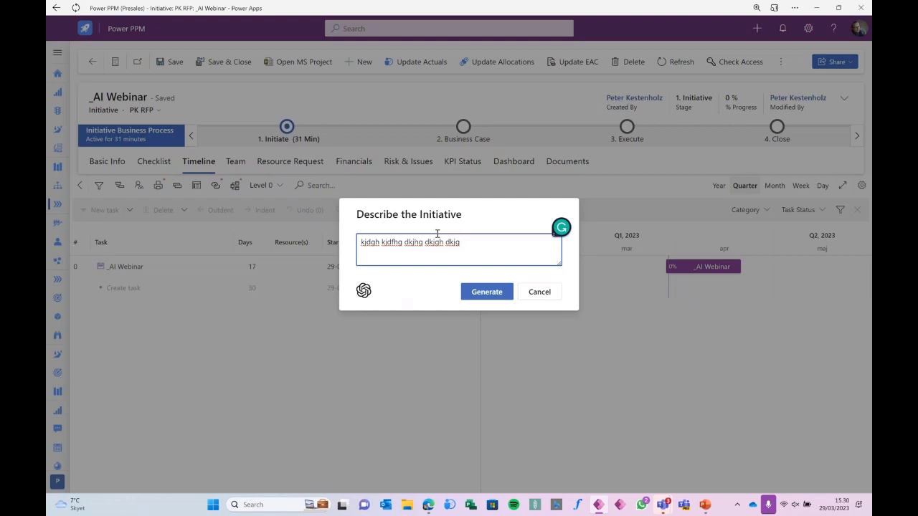
{"action": "type", "text": "Plan to host webinar for 100 attendees to be held Mid June 2023"}
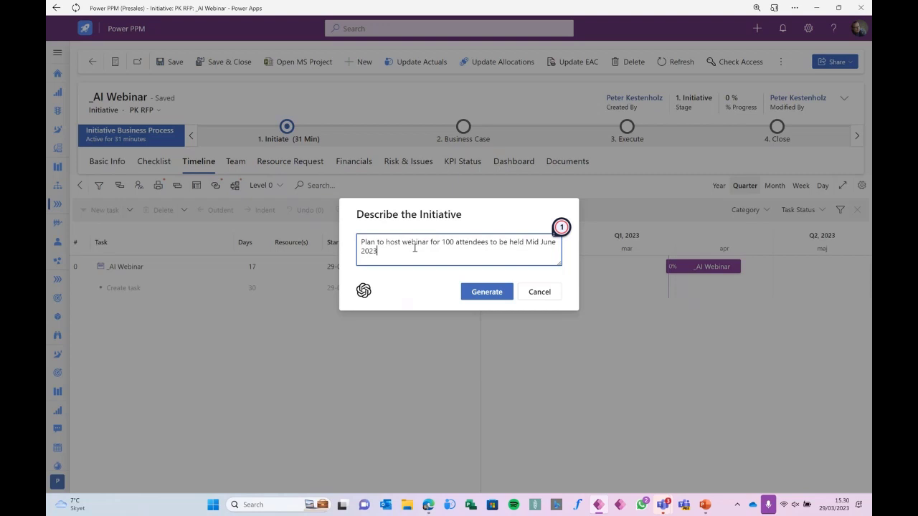
{"action": "left_click", "coordinate": [486, 292]}
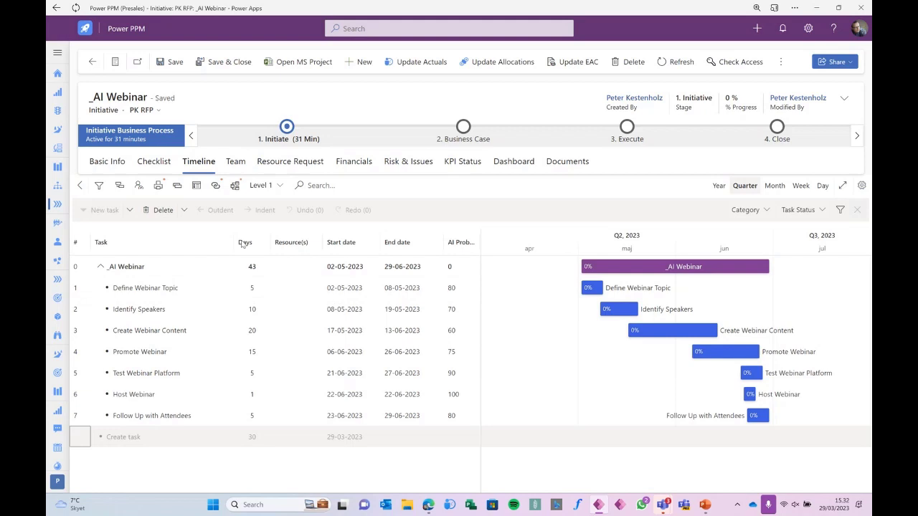
Switch via Basic Info back to the Timeline so the empty Describe the Initiative prompt reappears.
{"action": "left_click", "coordinate": [164, 209]}
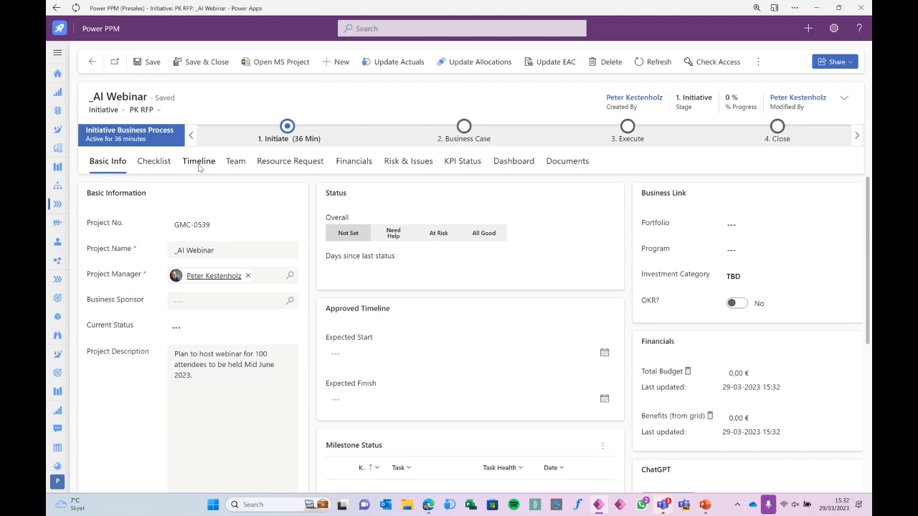
{"action": "left_click", "coordinate": [198, 160]}
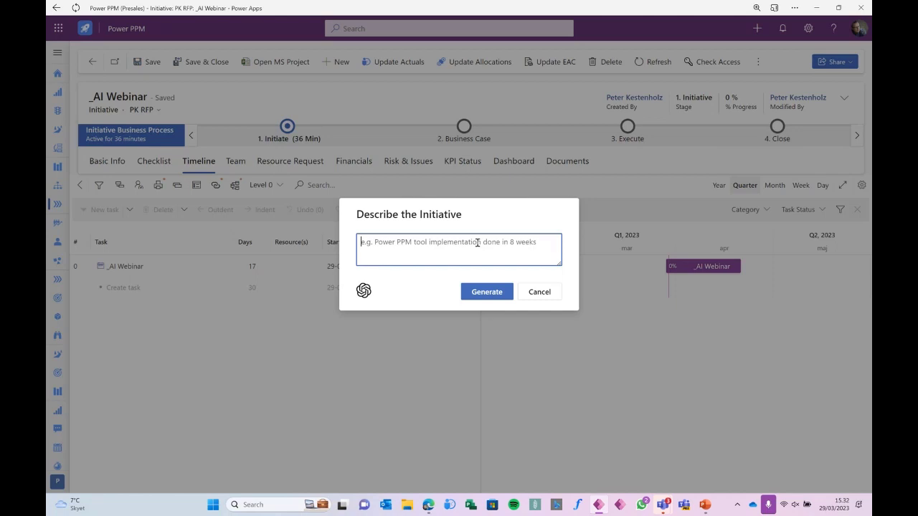
Generate an AI plan from the description 'Power PPM tool implementation'.
{"action": "type", "text": "Power PPM tool implemenation done in 8"}
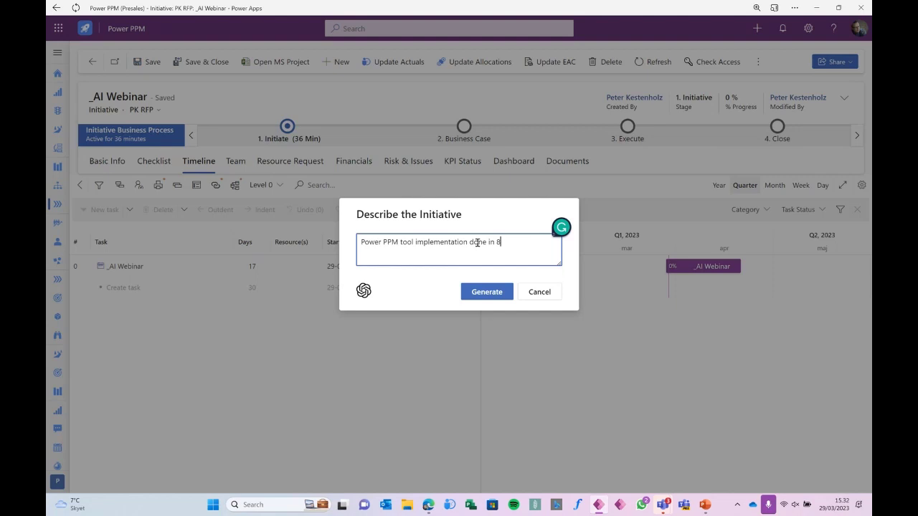
{"action": "left_click", "coordinate": [486, 291]}
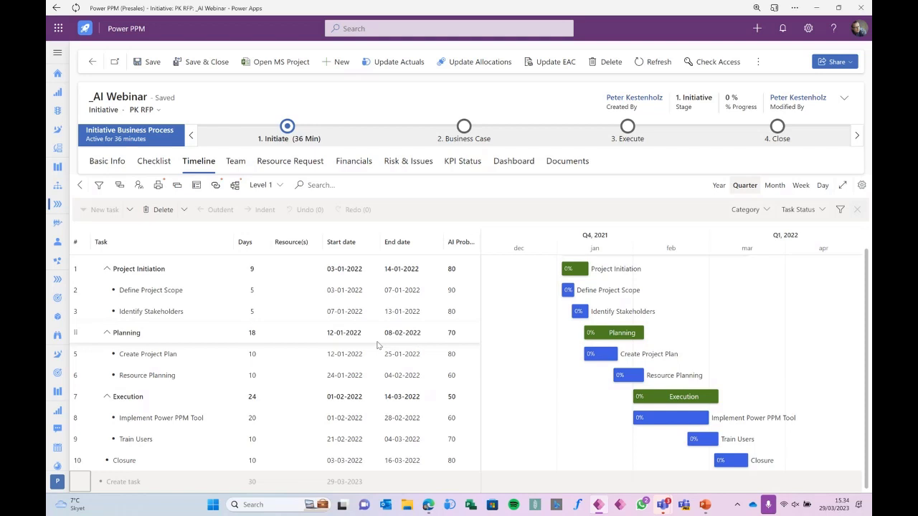
Switch to the _AI Webinar initiative's Risk & Issues view with its probability-impact matrix.
{"action": "left_click", "coordinate": [407, 161]}
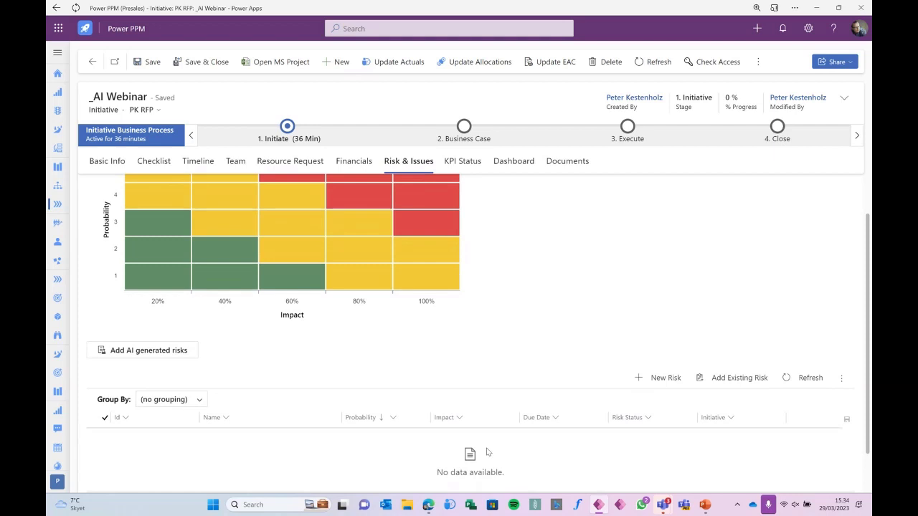
Cancel a manual New Risk quick-create and ask AI to generate the initiative's risks instead.
{"action": "left_click", "coordinate": [666, 378]}
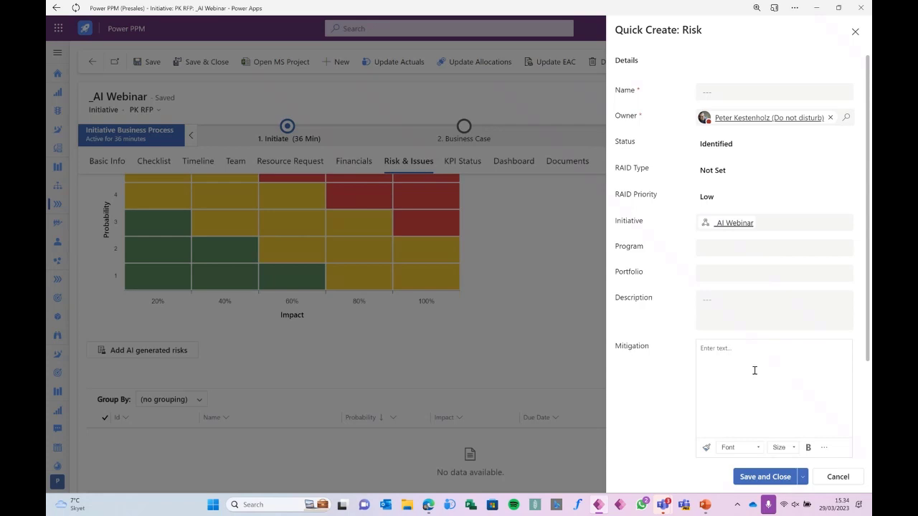
{"action": "left_click", "coordinate": [838, 476]}
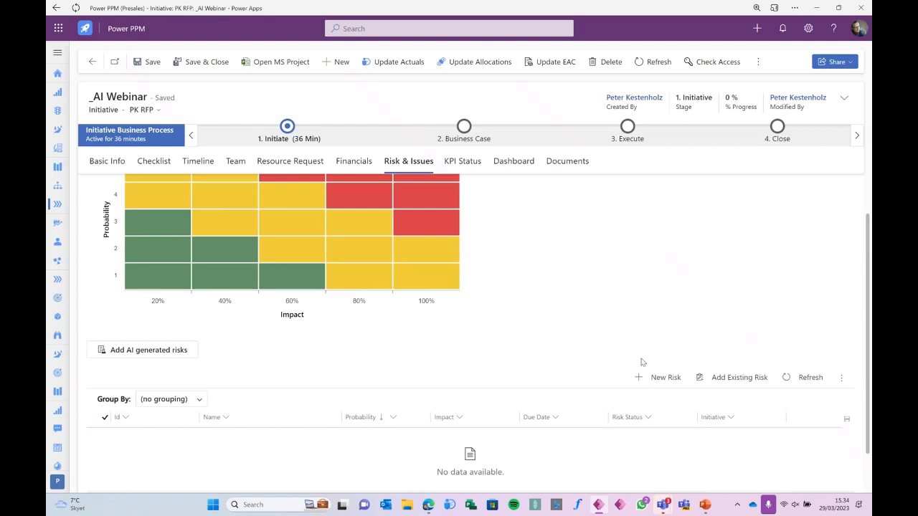
{"action": "left_click", "coordinate": [142, 350]}
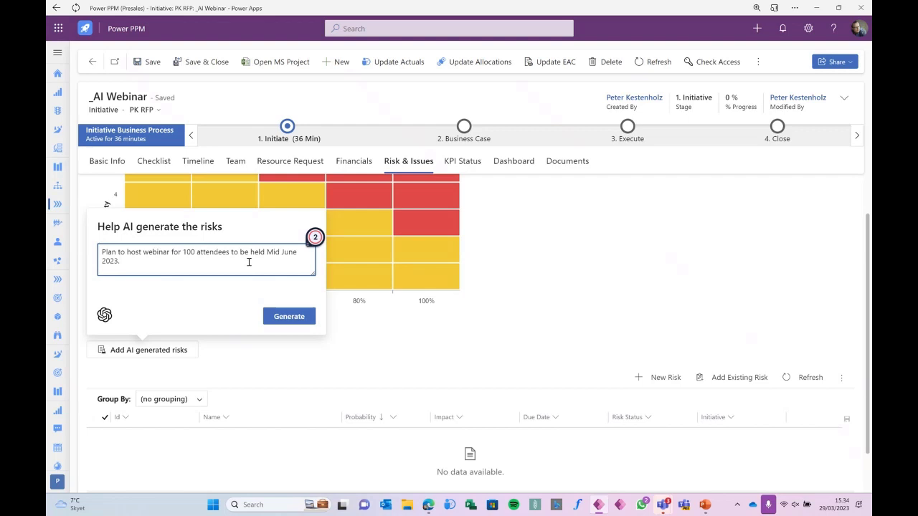
Reload the _AI Webinar risk matrix and list via Basic Info, then start the AI risk prompt.
{"action": "left_click", "coordinate": [288, 317]}
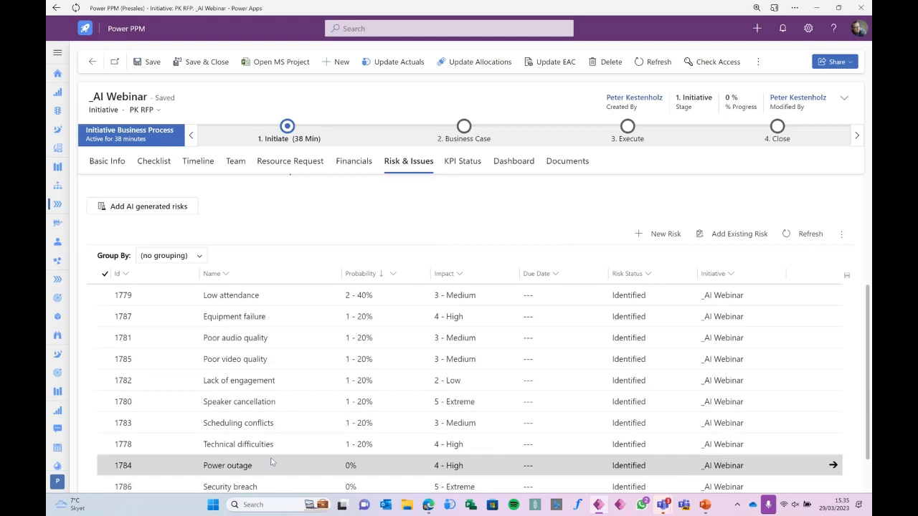
{"action": "left_click", "coordinate": [106, 161]}
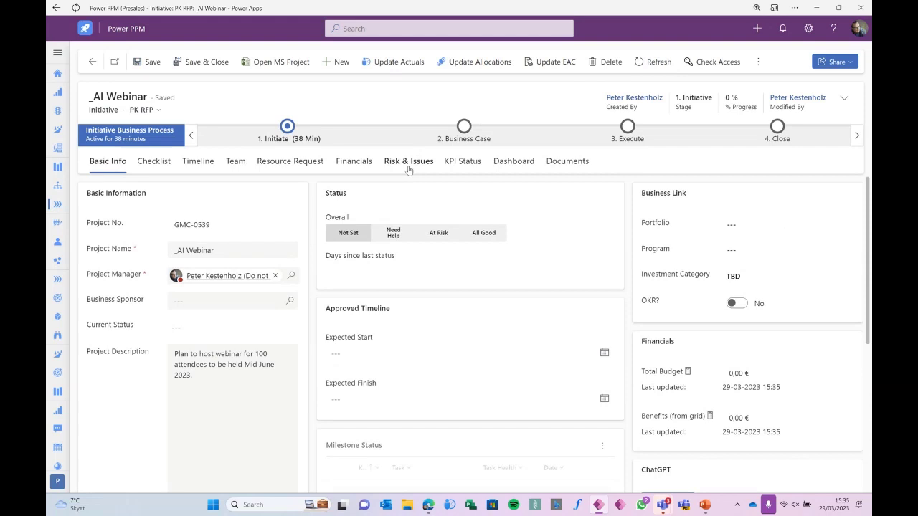
{"action": "left_click", "coordinate": [407, 161]}
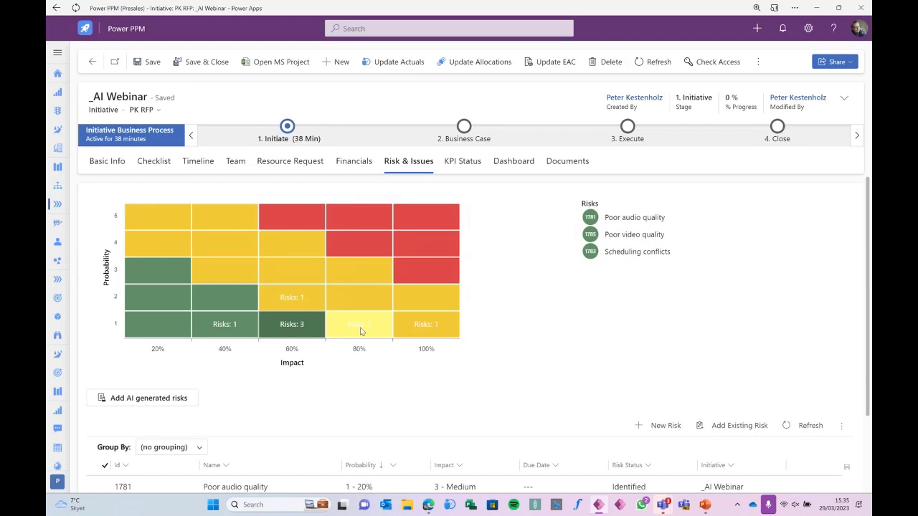
{"action": "left_click", "coordinate": [142, 397]}
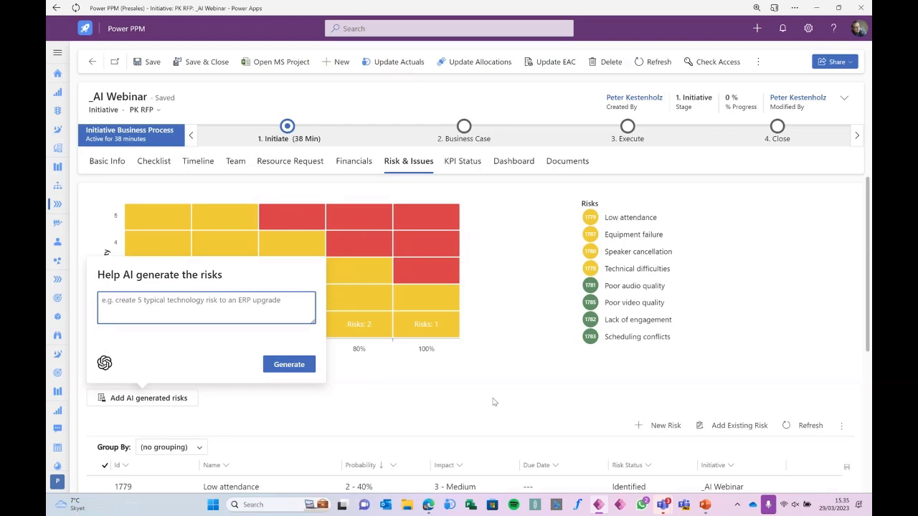
Generate 5 more AI risks for _AI Webinar, such as bad weather and transportation issues.
{"action": "type", "text": "5 risks related to a wedding th"}
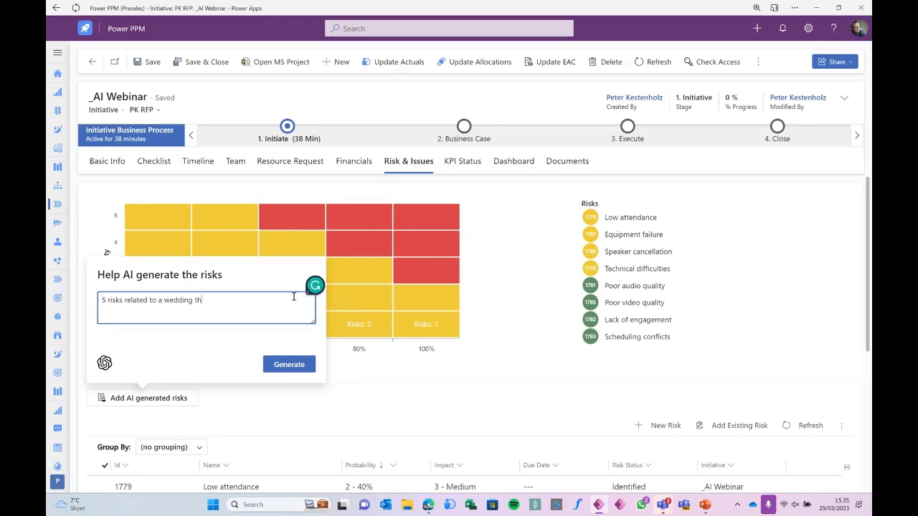
{"action": "left_click", "coordinate": [289, 364]}
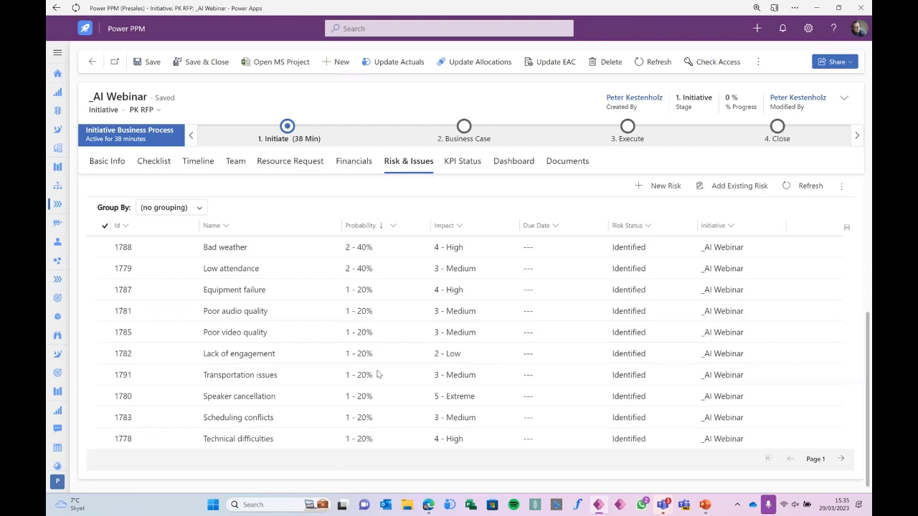
{"action": "mouse_move", "coordinate": [251, 249]}
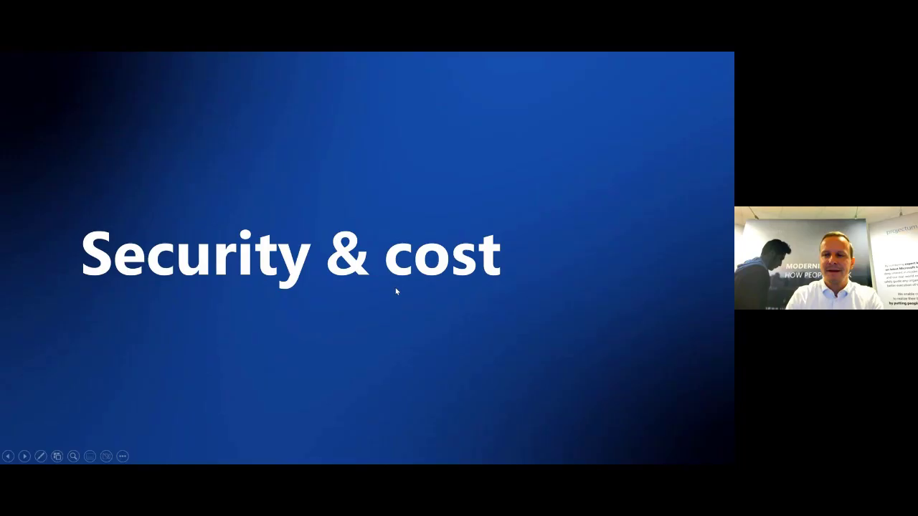
Advance the slideshow to the ChatGPT Security slide on the OpenAI scenario.
{"action": "left_click", "coordinate": [25, 456]}
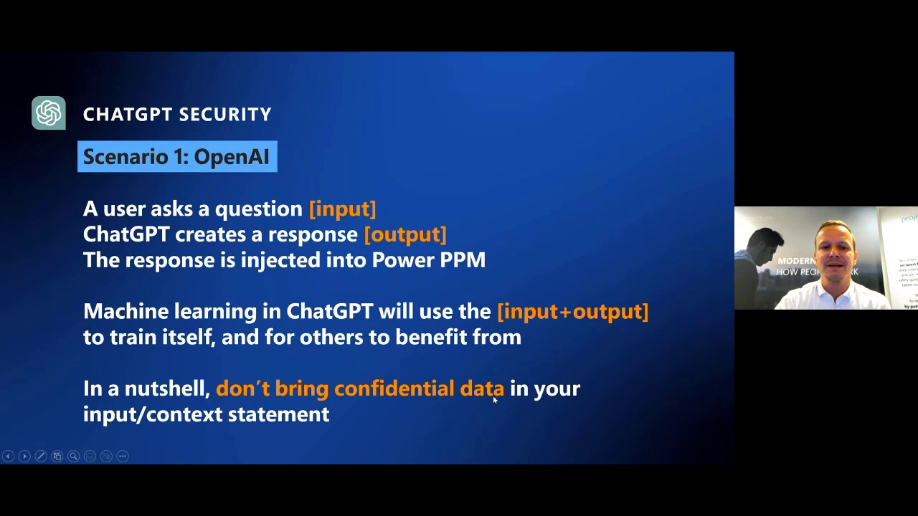
{"action": "mouse_move", "coordinate": [409, 421]}
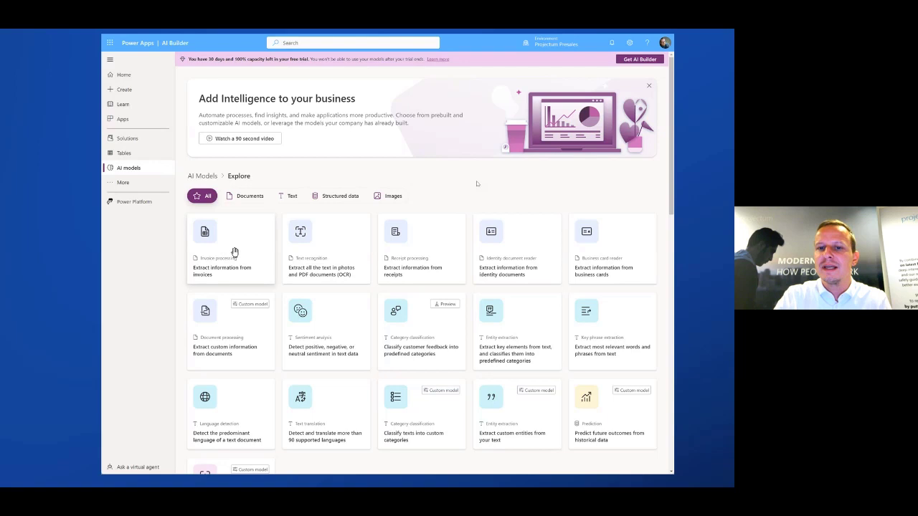
{"action": "mouse_move", "coordinate": [401, 333]}
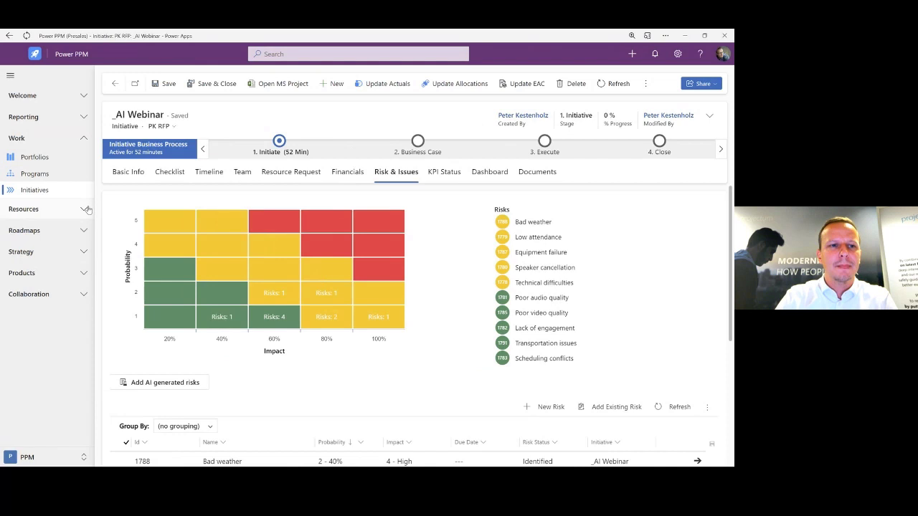
Go to the Power PPM product record and view its Epics List.
{"action": "left_click", "coordinate": [22, 273]}
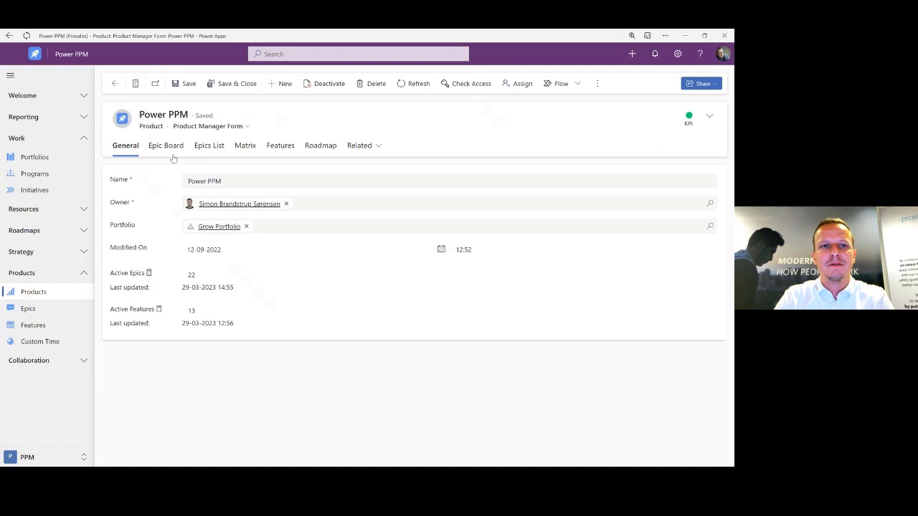
{"action": "left_click", "coordinate": [167, 145]}
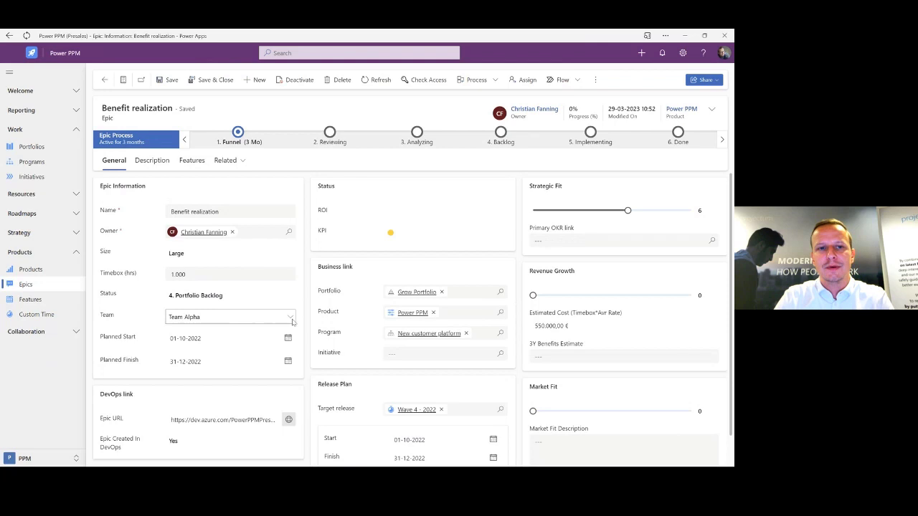
Review the Benefit realization epic's Features, then show its empty Description and acceptance criteria.
{"action": "left_click", "coordinate": [192, 160]}
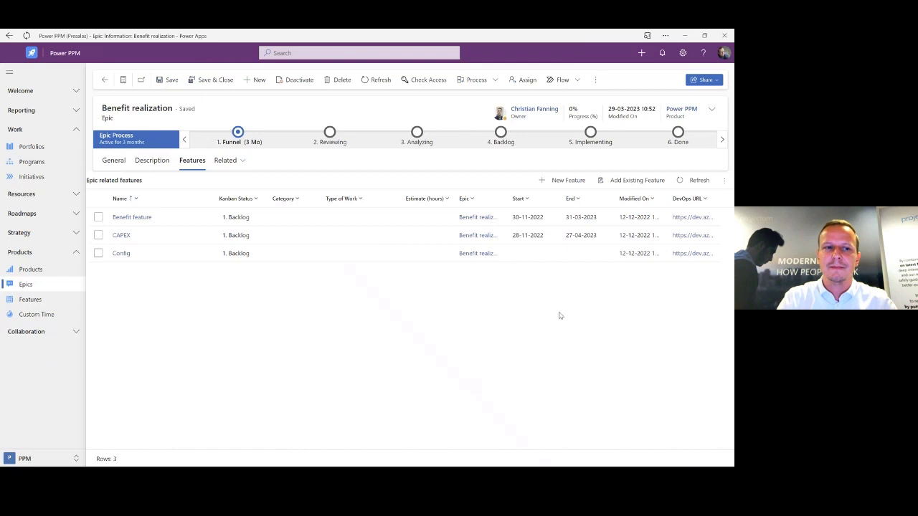
{"action": "left_click", "coordinate": [113, 161]}
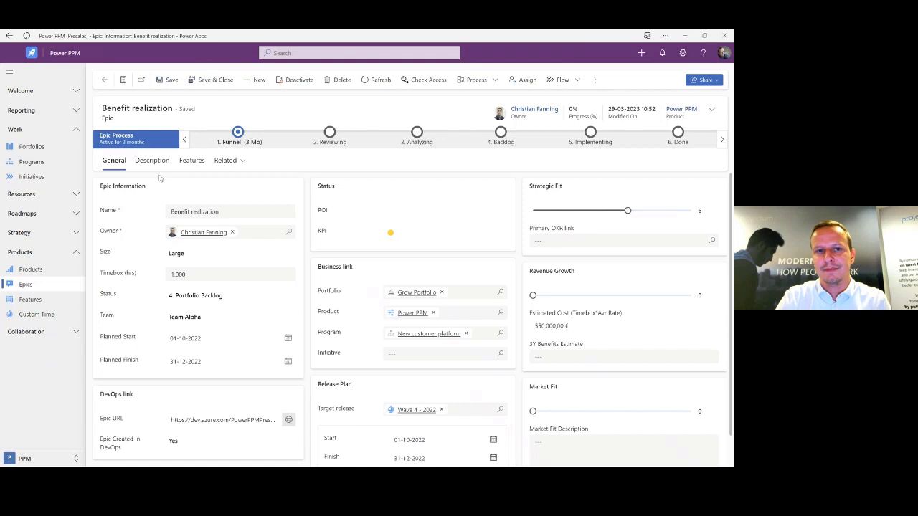
{"action": "left_click", "coordinate": [152, 160]}
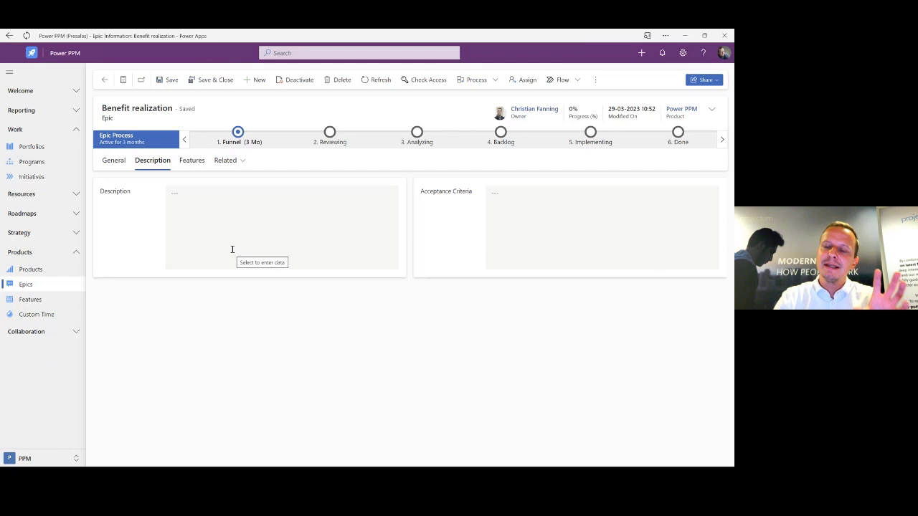